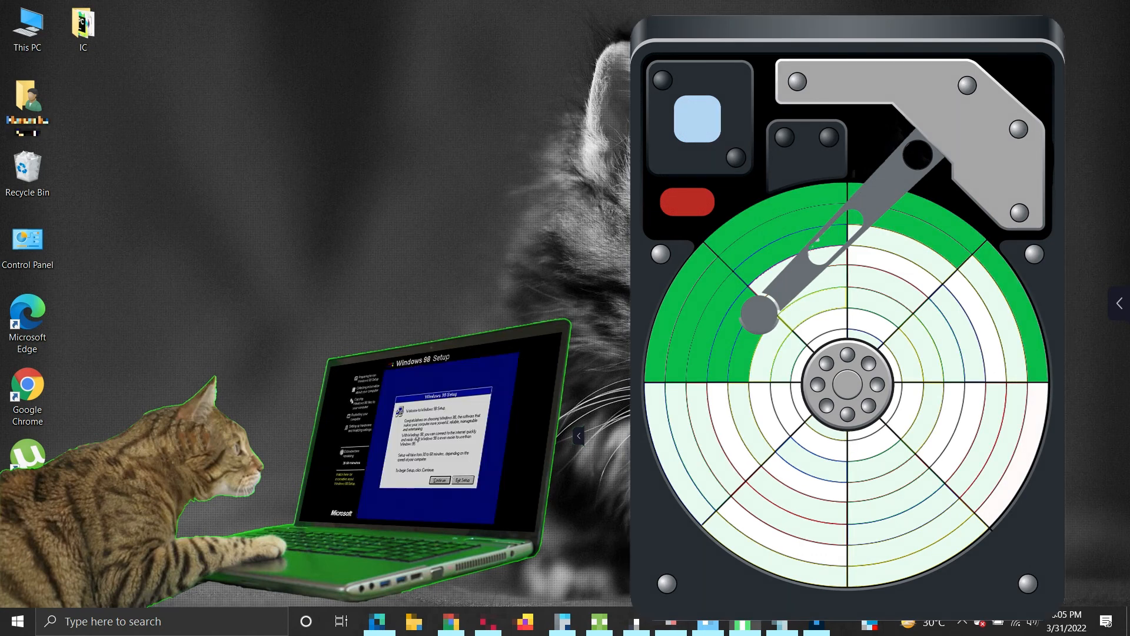
- Advance the animation until the platter shows scattered red, yellow, green and blue file blocks
click(438, 480)
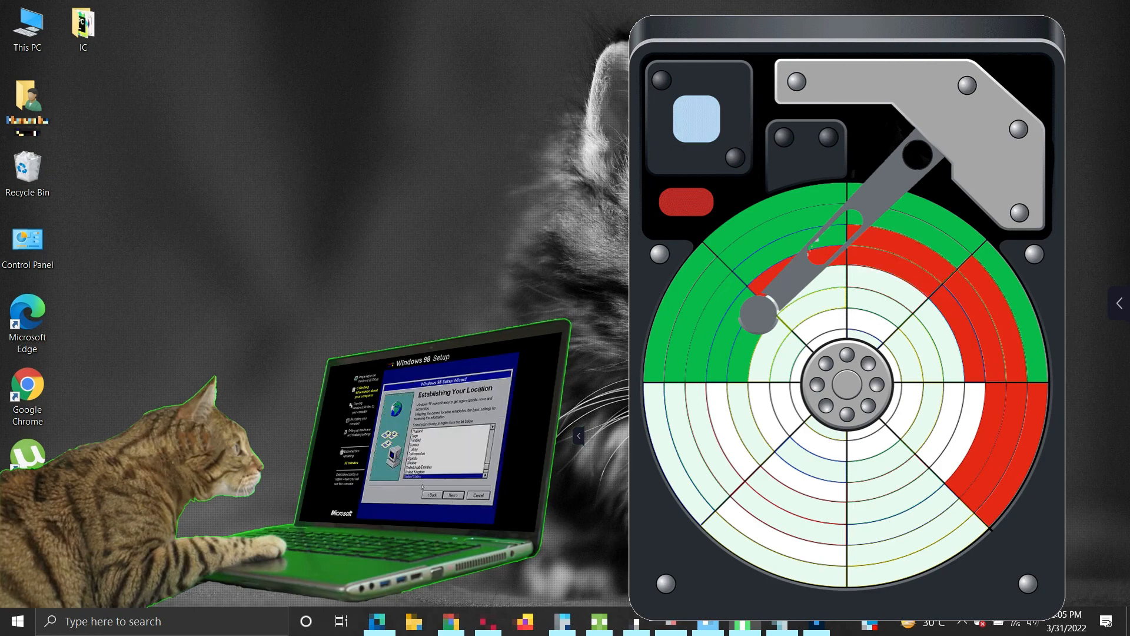
click(450, 496)
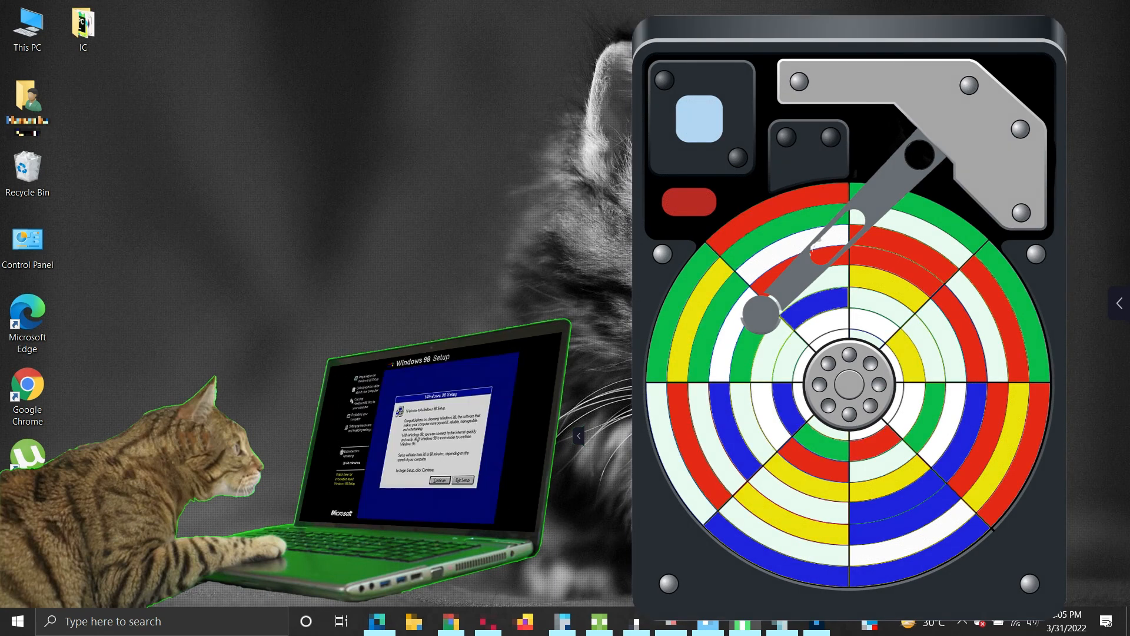
- Advance past the LOADING bar back to the disk diagram with orange pieces added
click(441, 481)
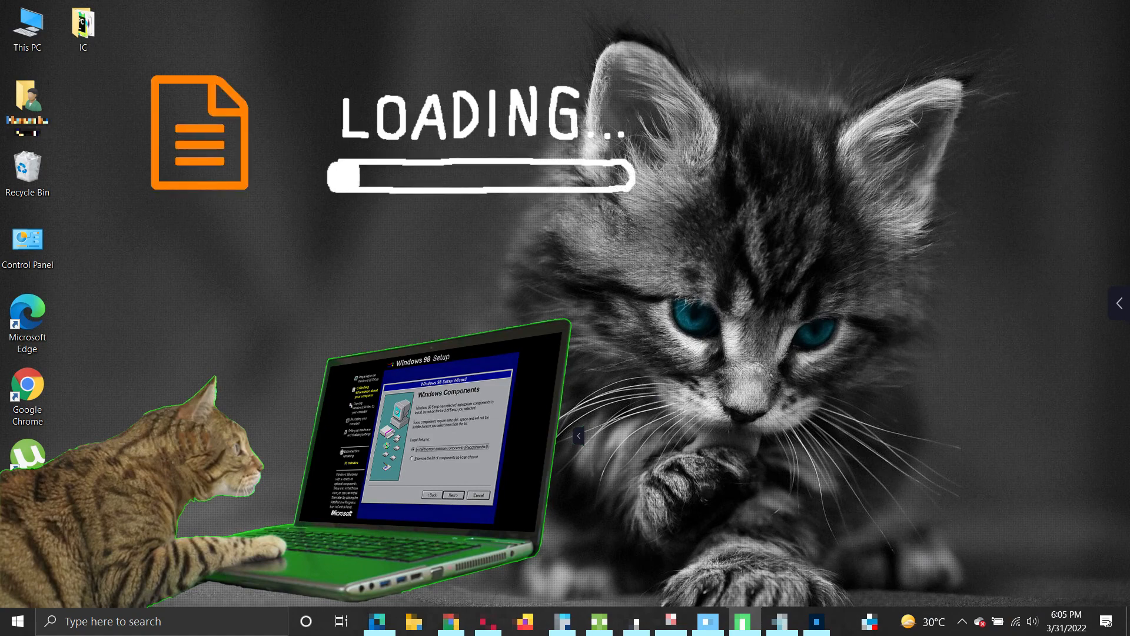
click(455, 496)
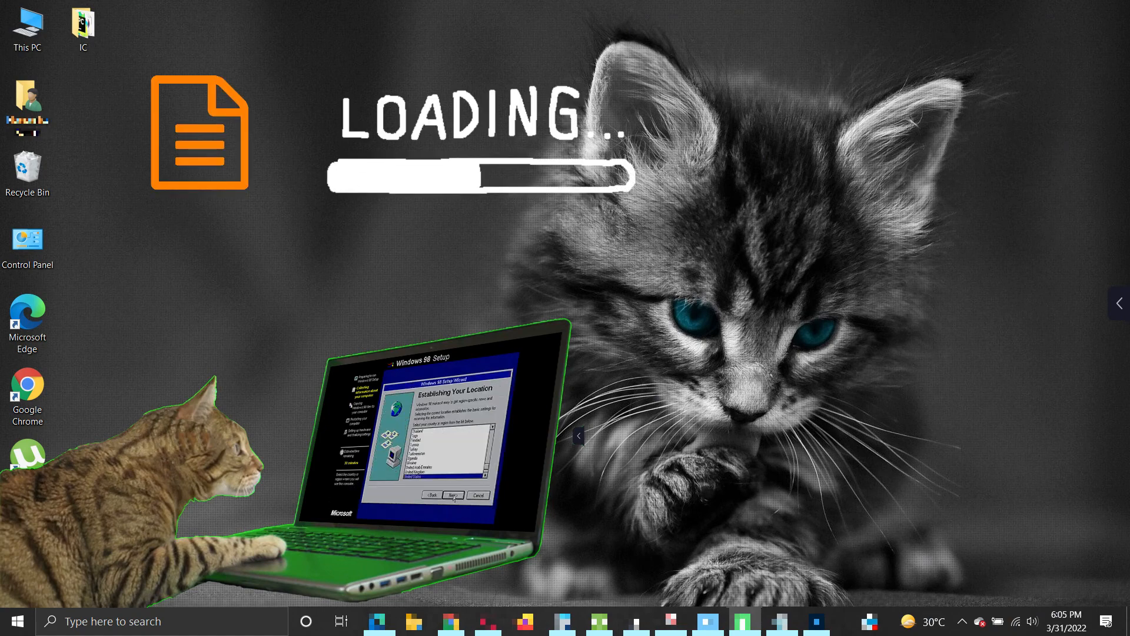
click(449, 496)
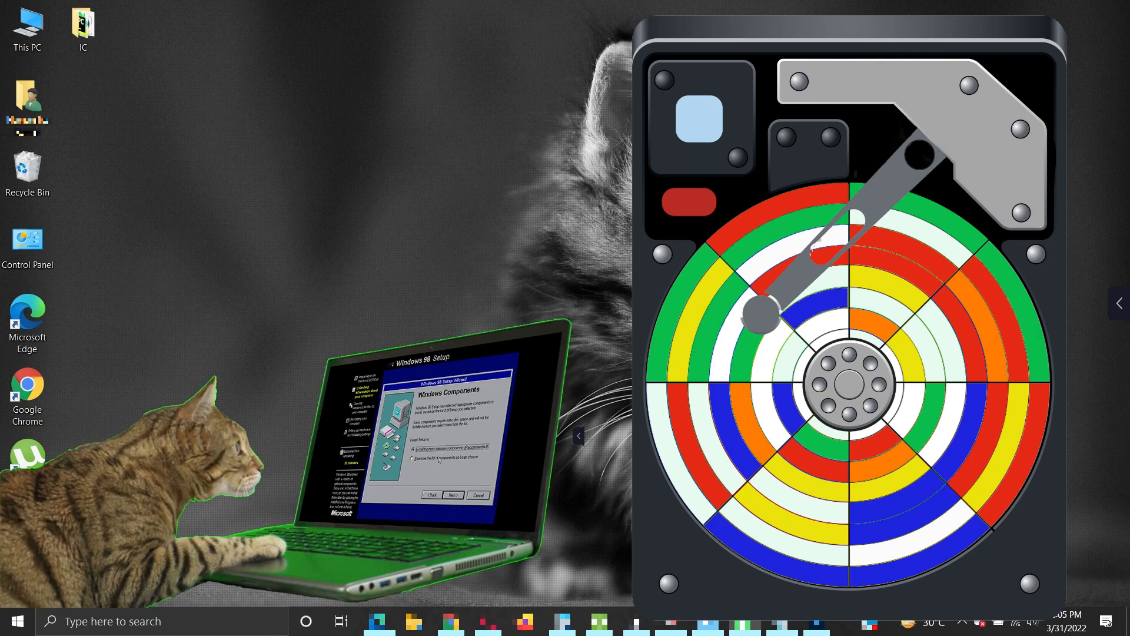
- Advance through the Defragmentation title and CAUTION slide to the blank Mechanical HDD diagram
click(451, 496)
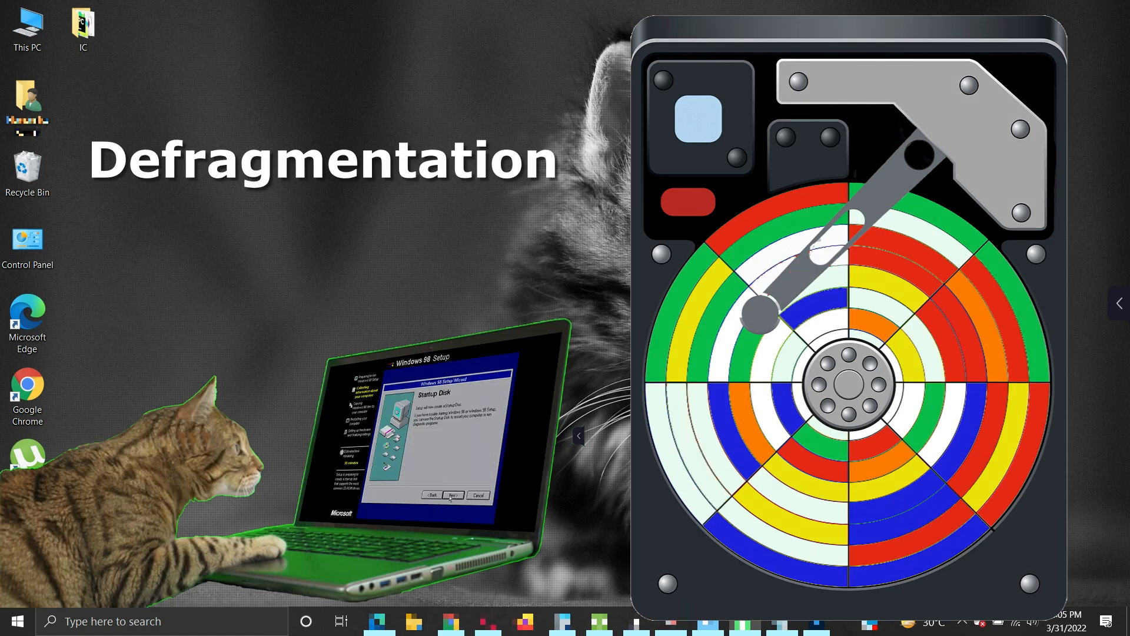
click(451, 496)
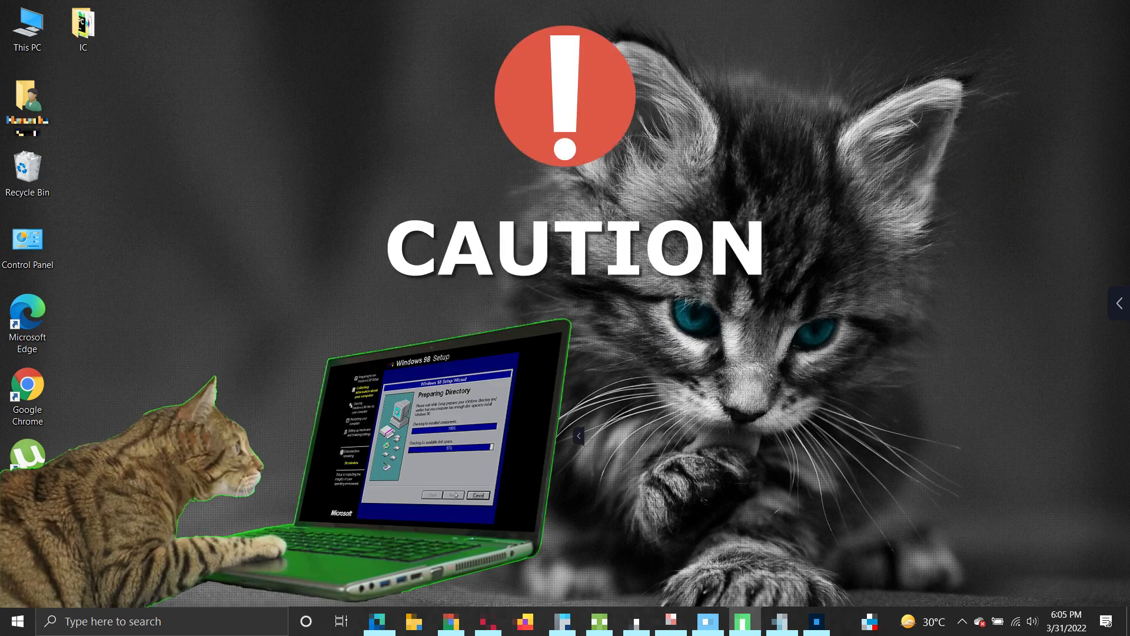
click(454, 495)
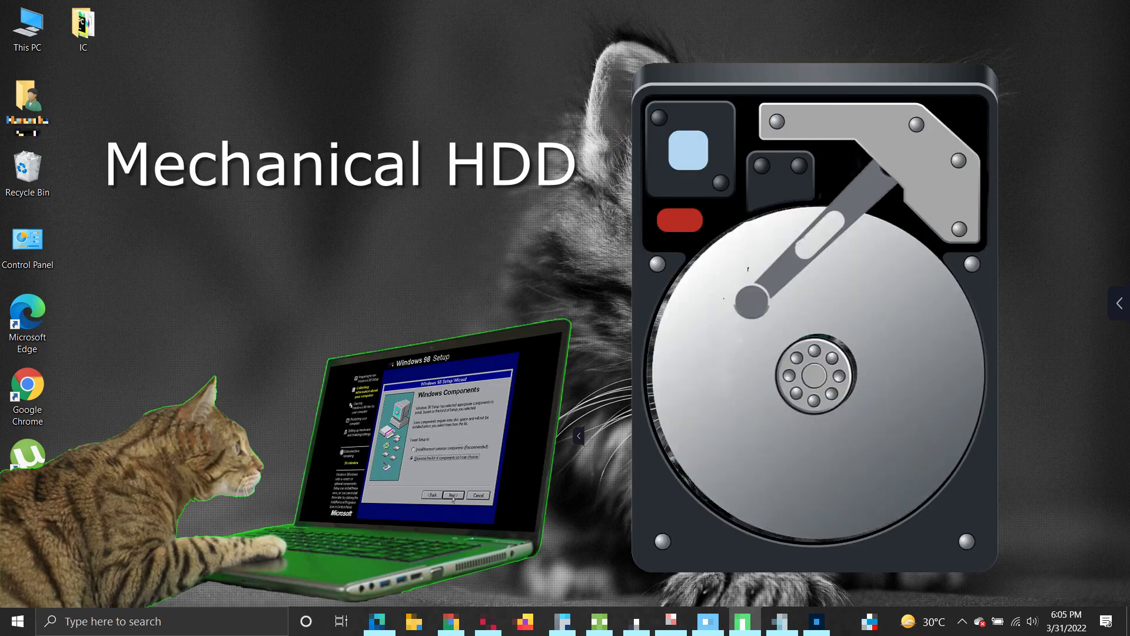
click(451, 496)
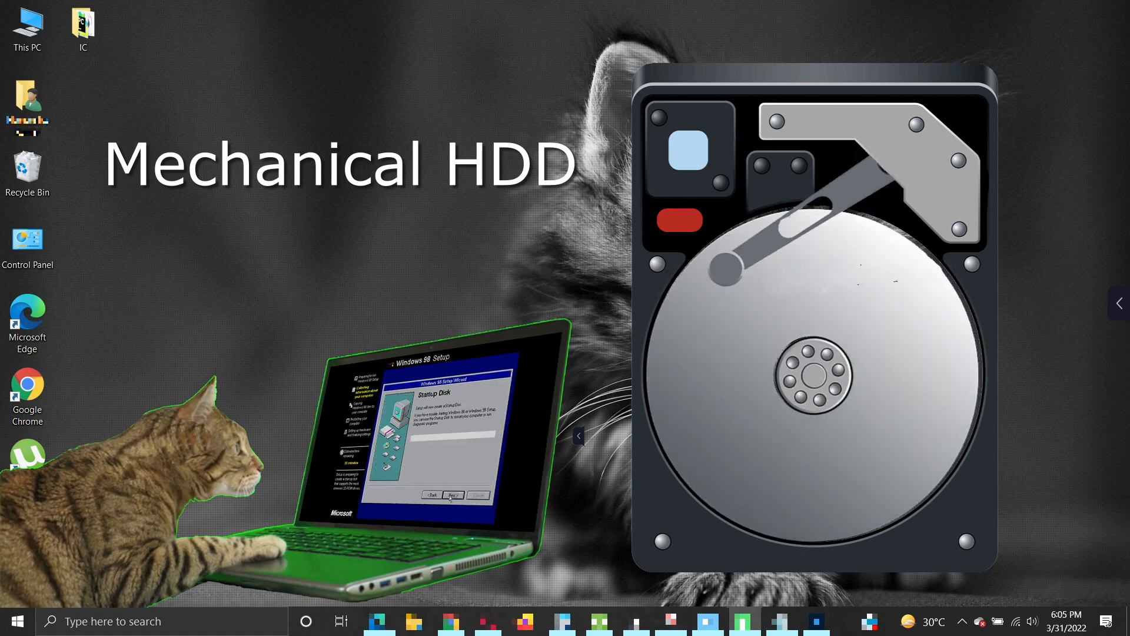